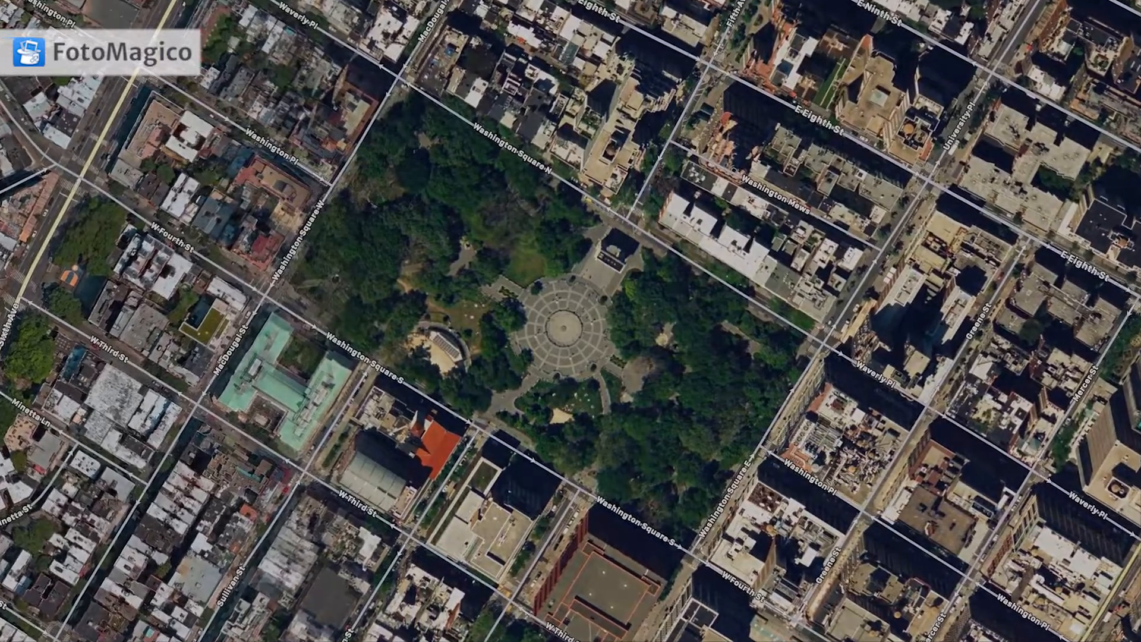
- Open the Slideshow menu to reach the Map Assistant command
left_click(160, 7)
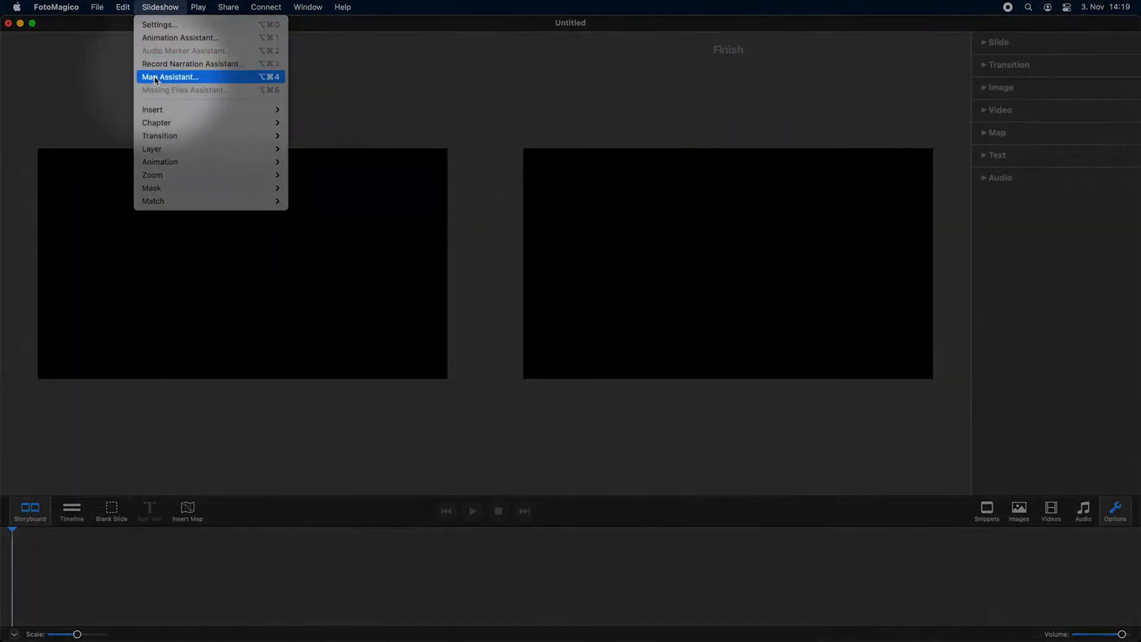
- Launch the Map Assistant, search for Europe, and set the zoom range to about 10%
left_click(171, 77)
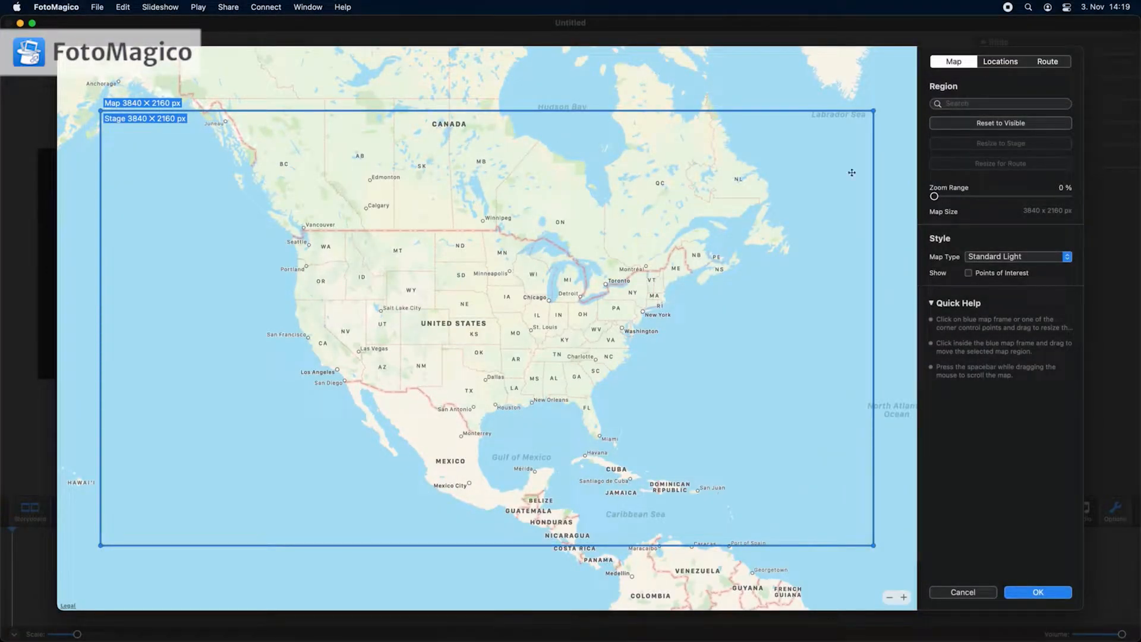
left_click(1000, 104)
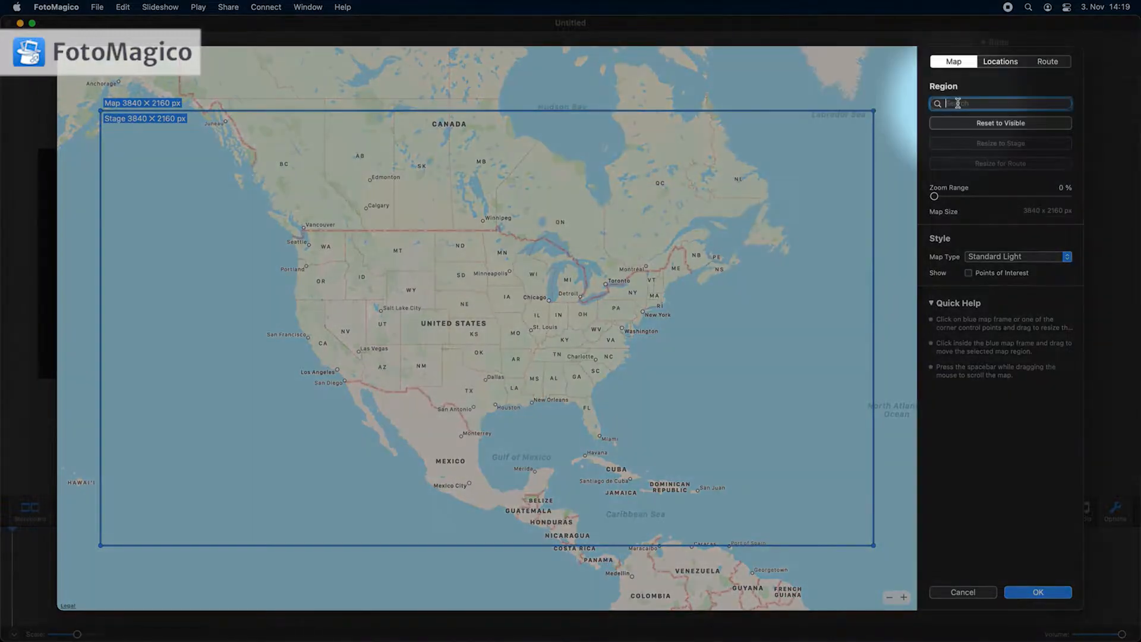
type("Europe")
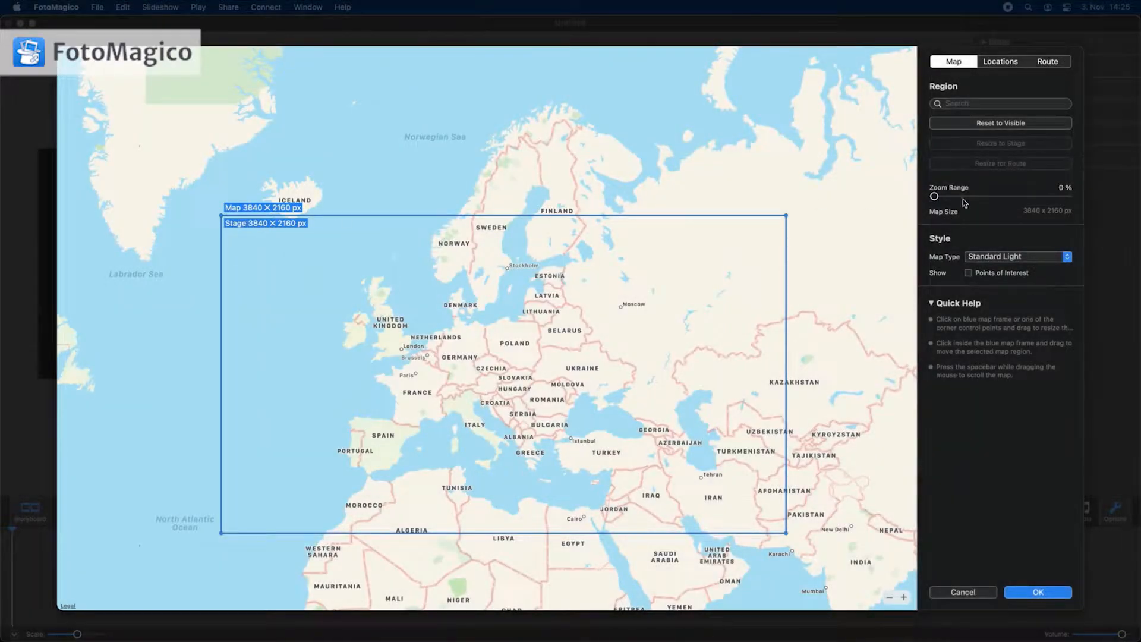
left_click_drag(935, 195, 951, 195)
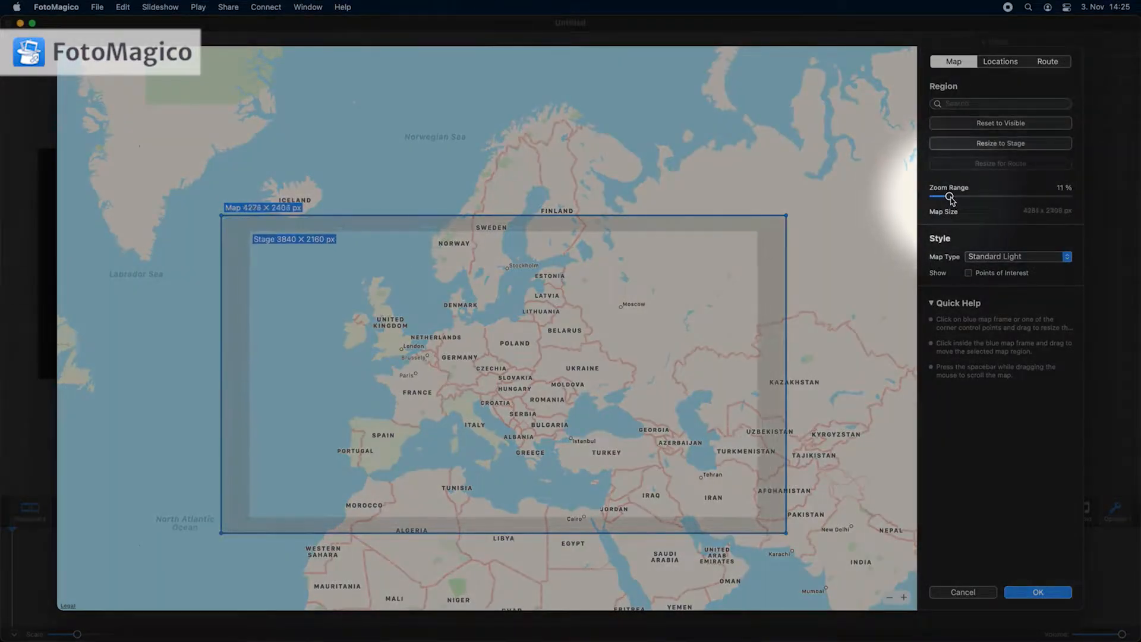
left_click_drag(951, 198, 947, 198)
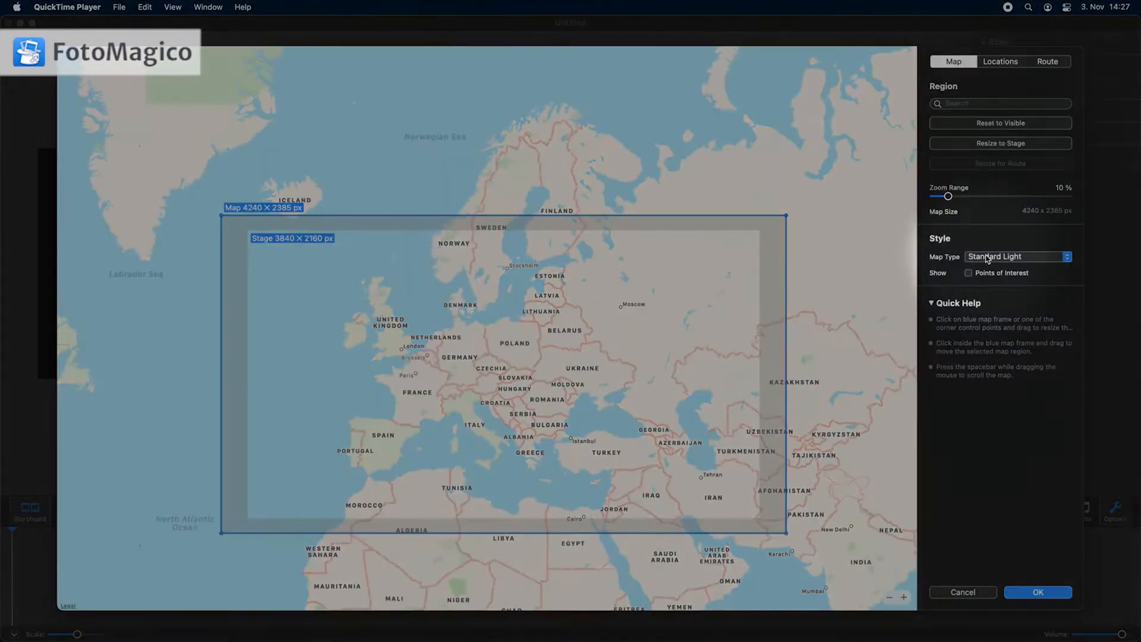
- After trying Dark and Satellite, pick the Hybrid map type and render the Europe map slide
left_click(1018, 256)
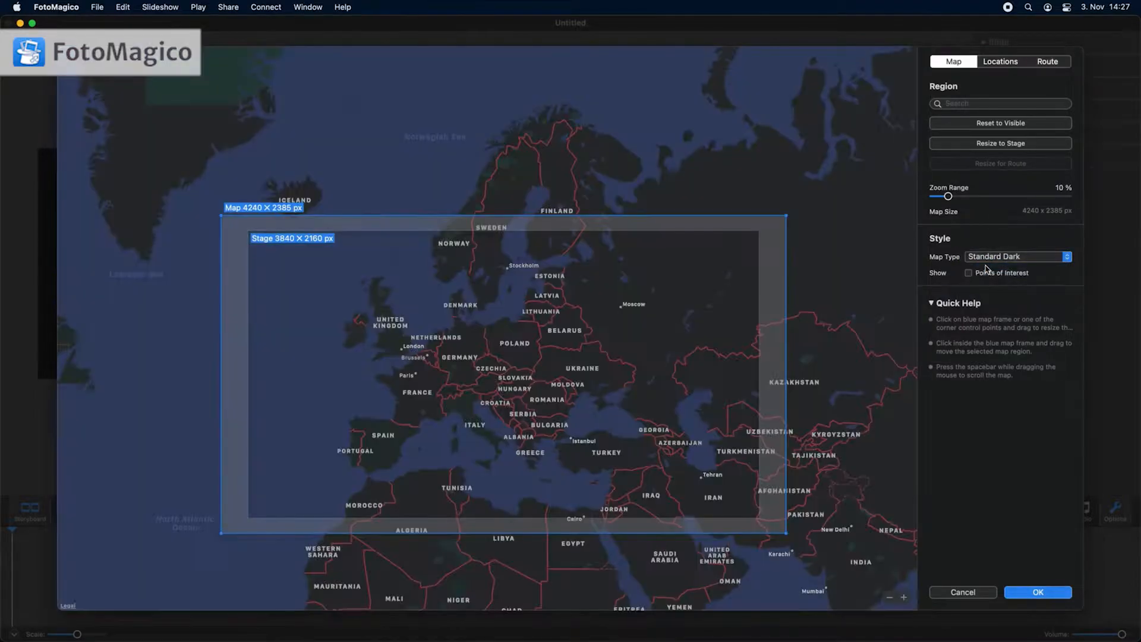
left_click(1018, 257)
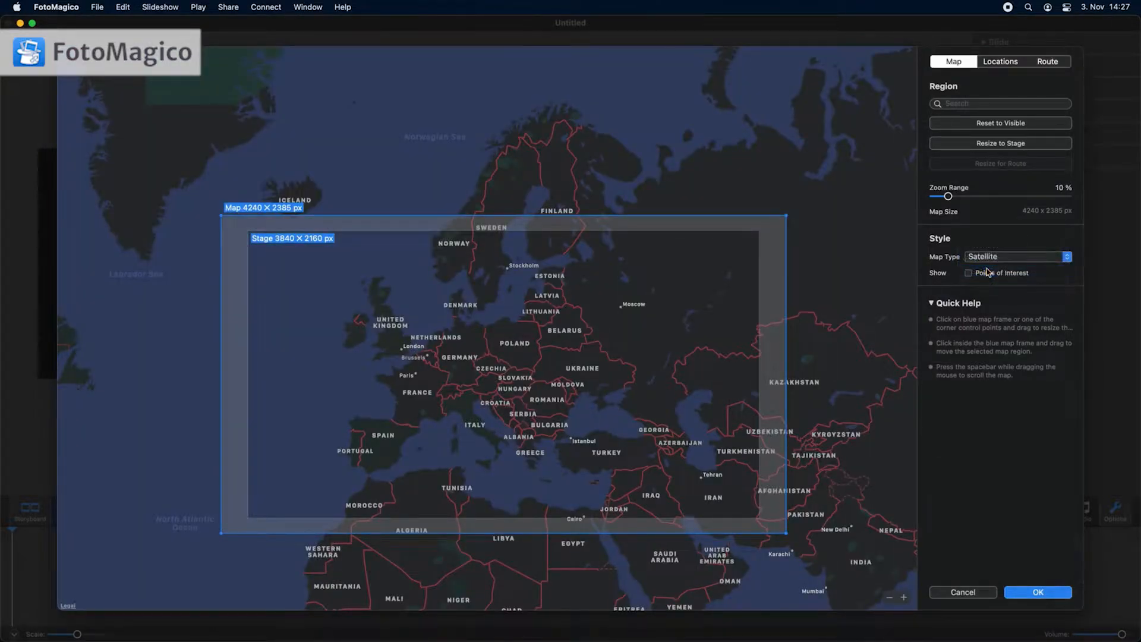
left_click(1018, 257)
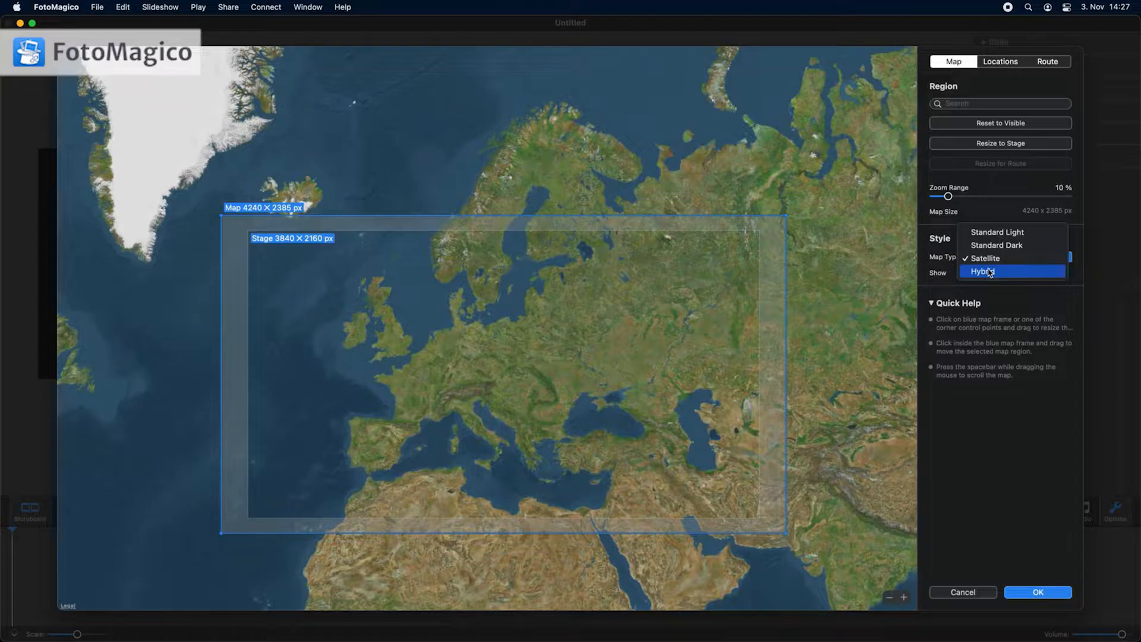
left_click(984, 271)
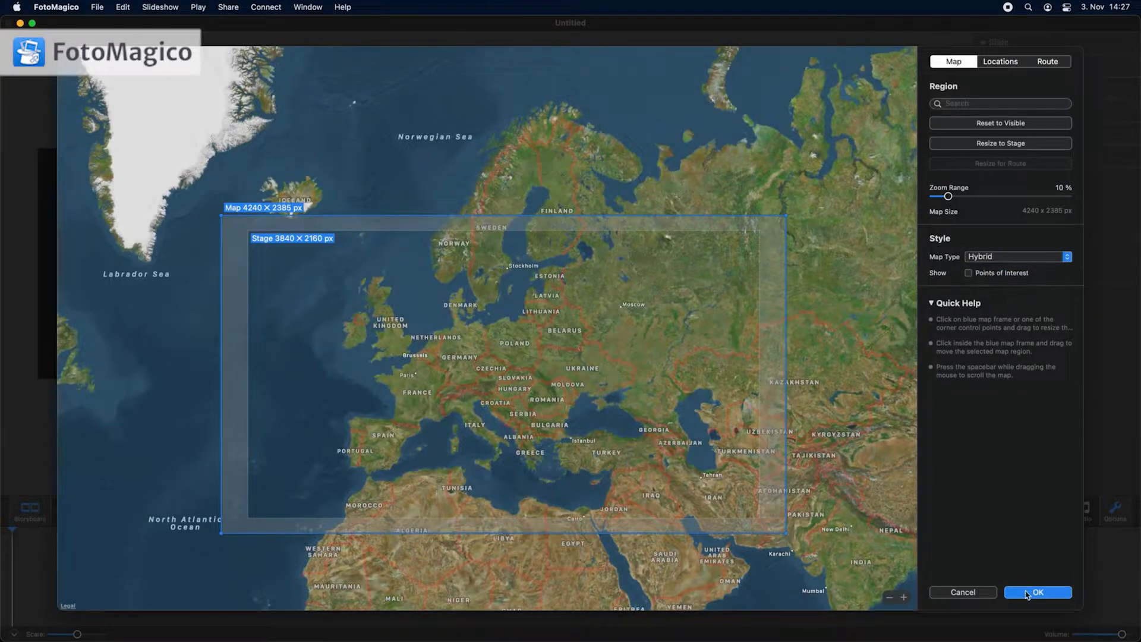
left_click(1037, 592)
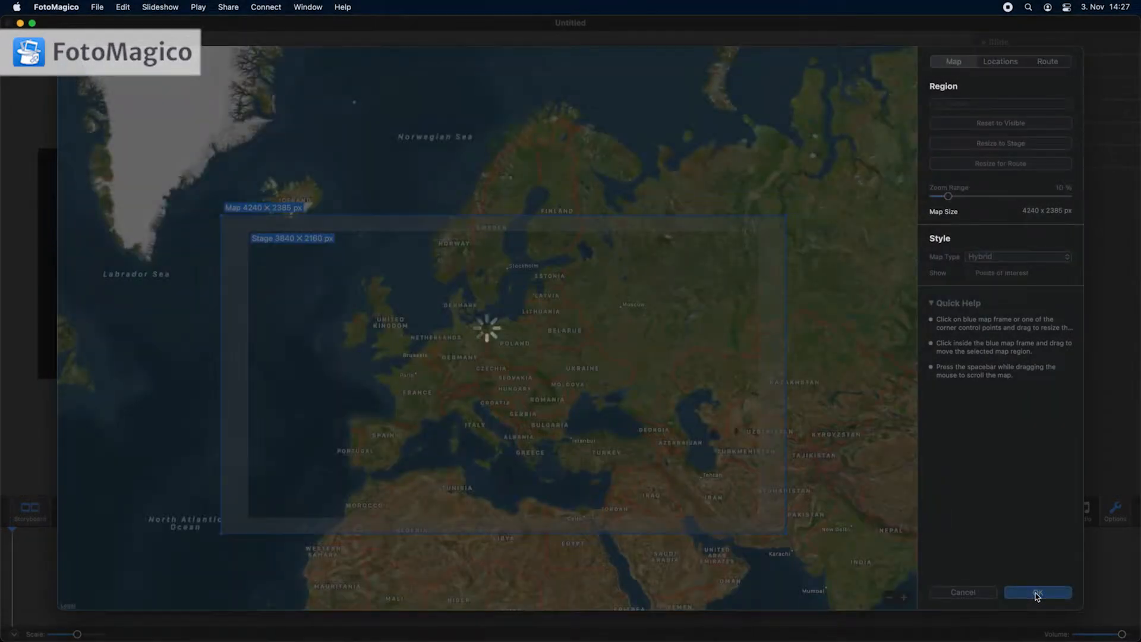
left_click(1038, 591)
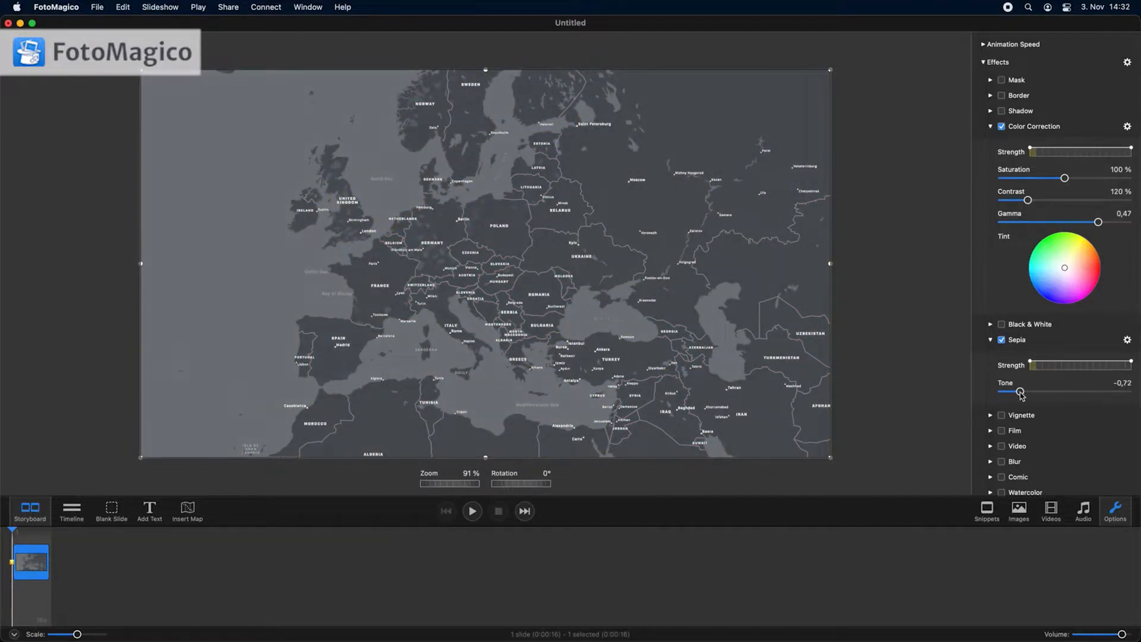
- Set the map slide's Sepia tone to -0.72
left_click_drag(1099, 222, 1106, 222)
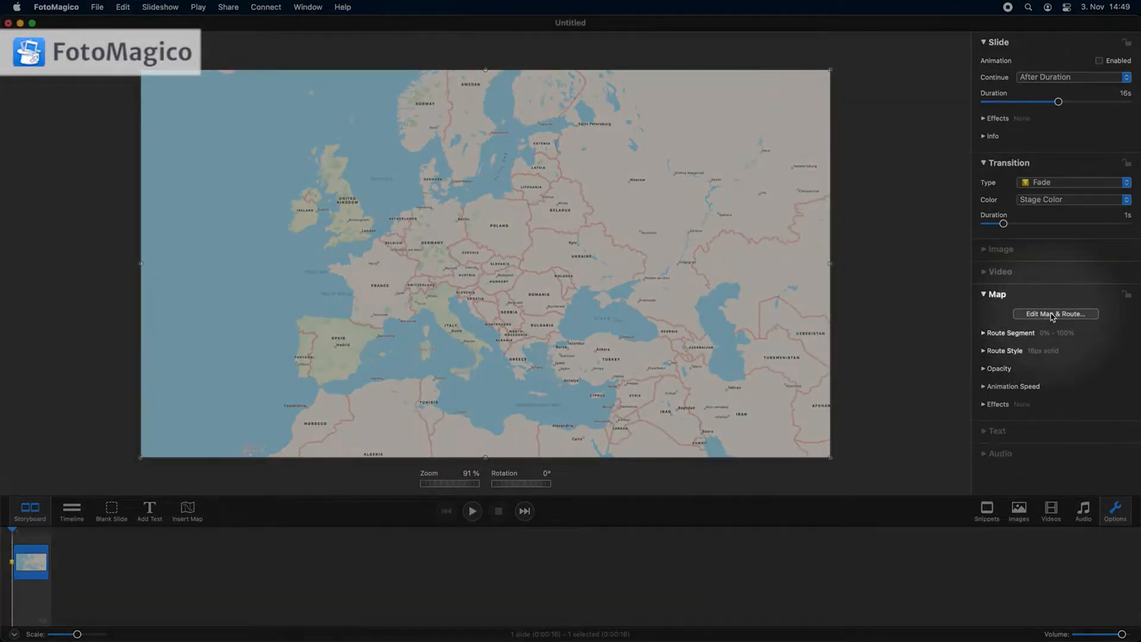
- Reopen the map editor's Route tab and place route points at London, Paris and Munich
left_click(1056, 314)
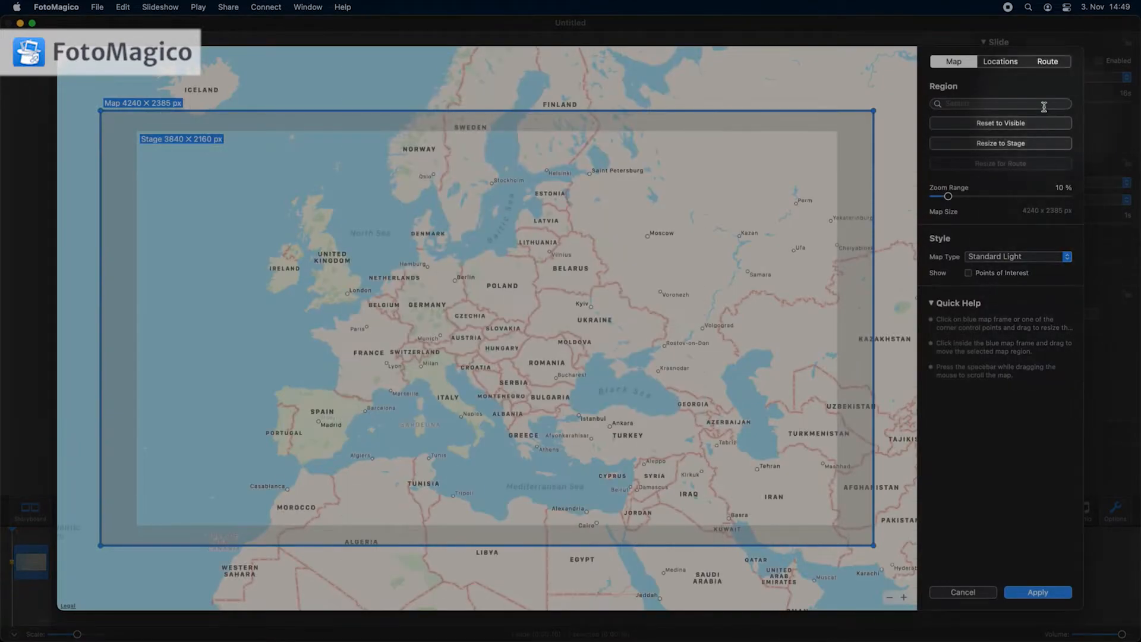
left_click(1048, 61)
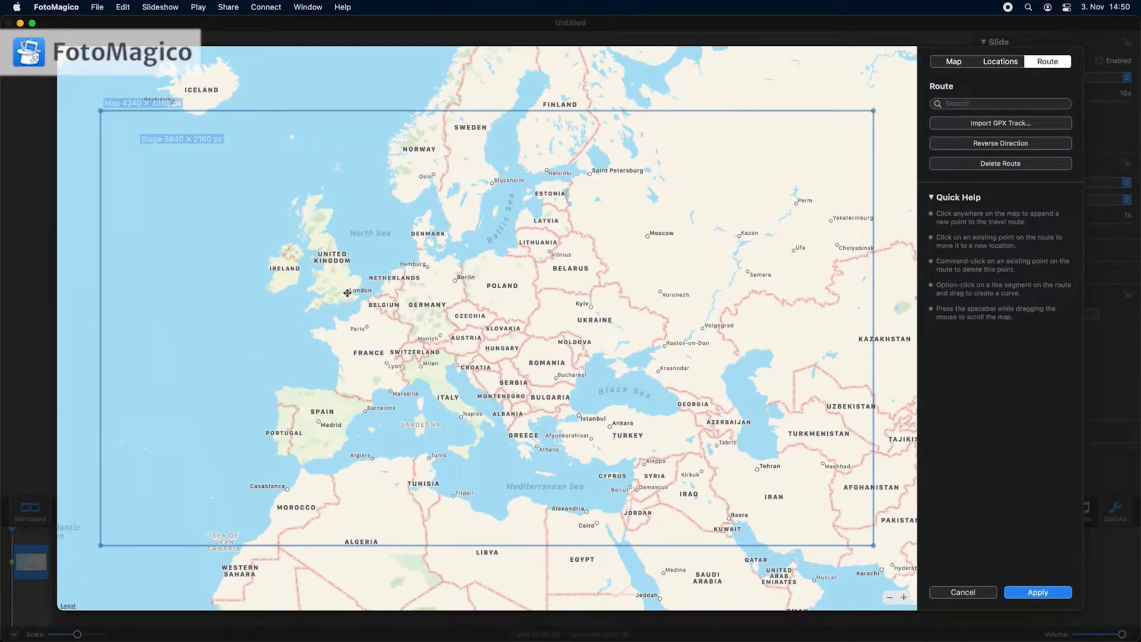
left_click(367, 328)
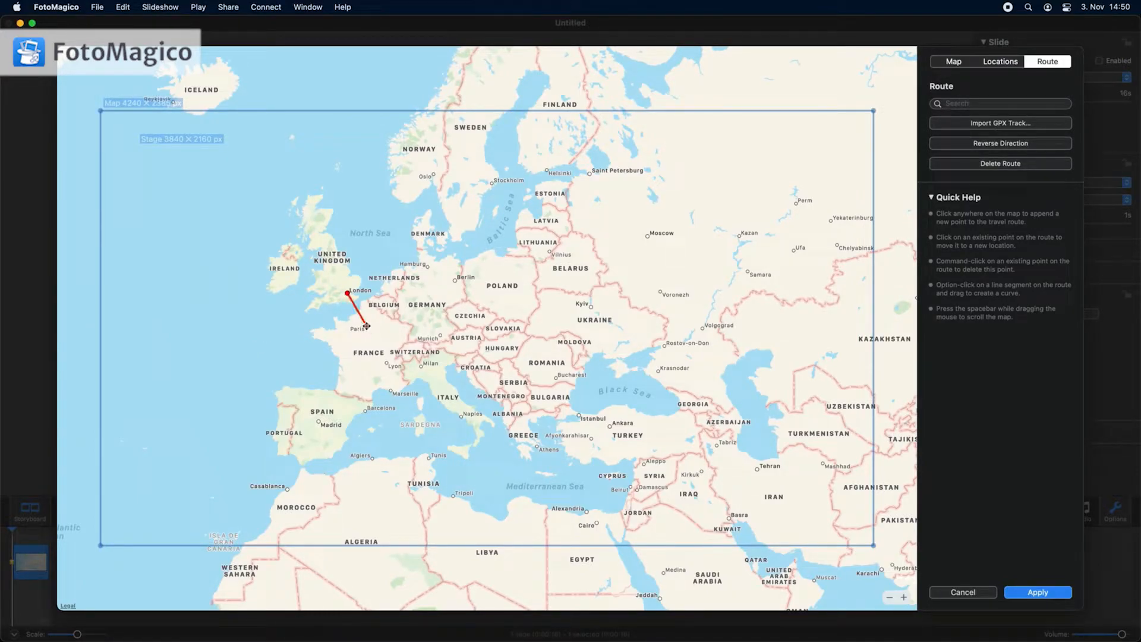
left_click(442, 330)
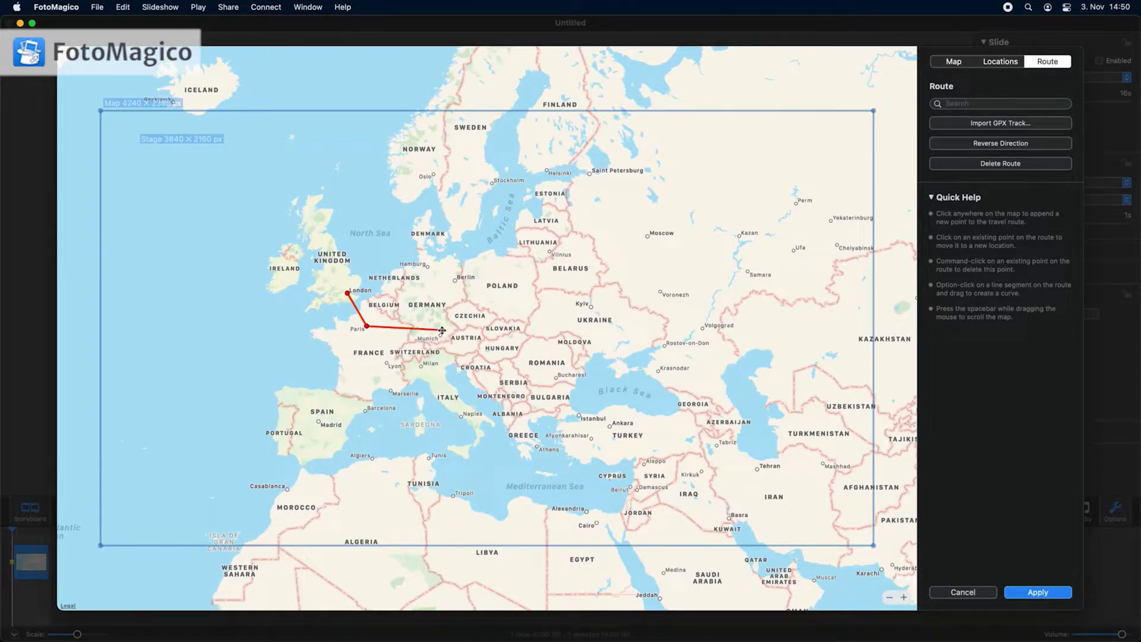
left_click(426, 366)
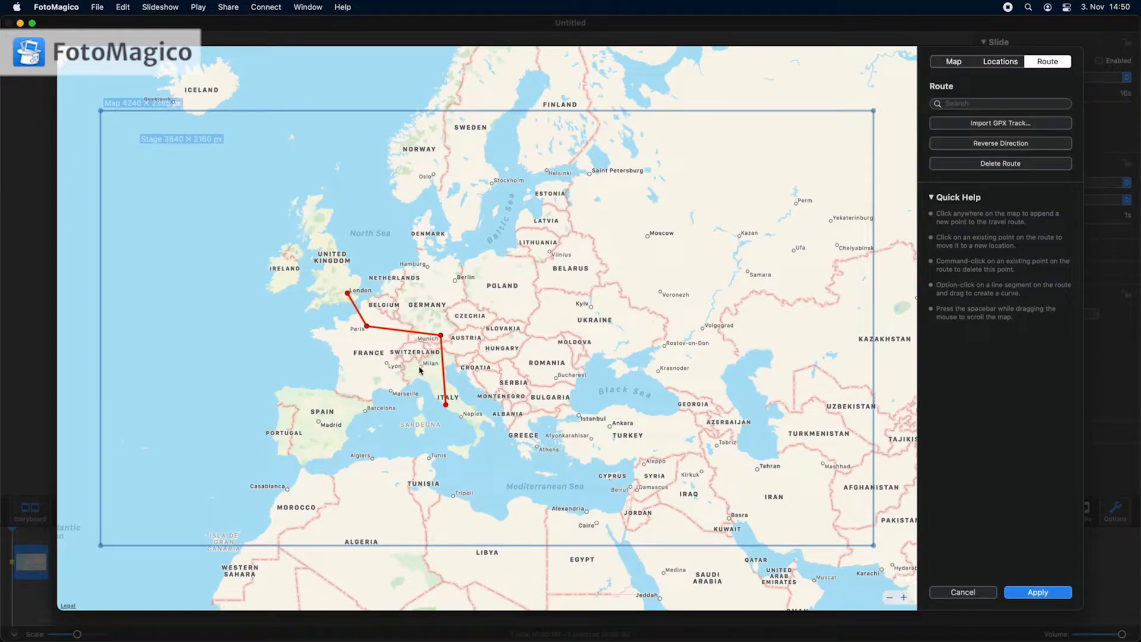
mouse_move(406, 388)
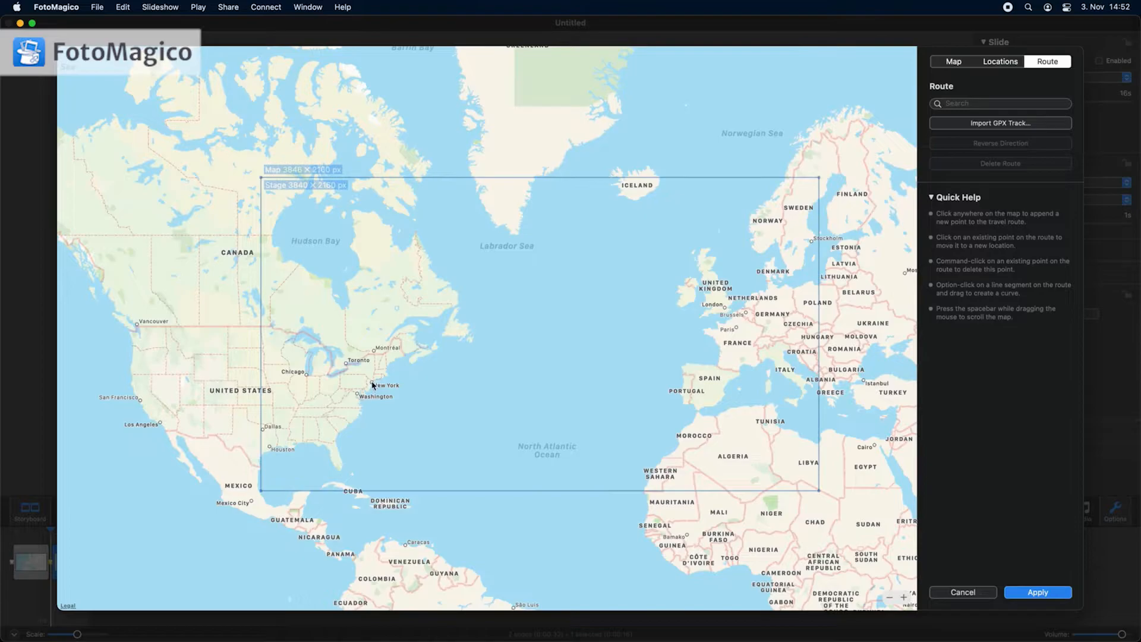
- Draw a New York–London route, undo the first curve, and re-arc it higher over the Atlantic
left_click(369, 382)
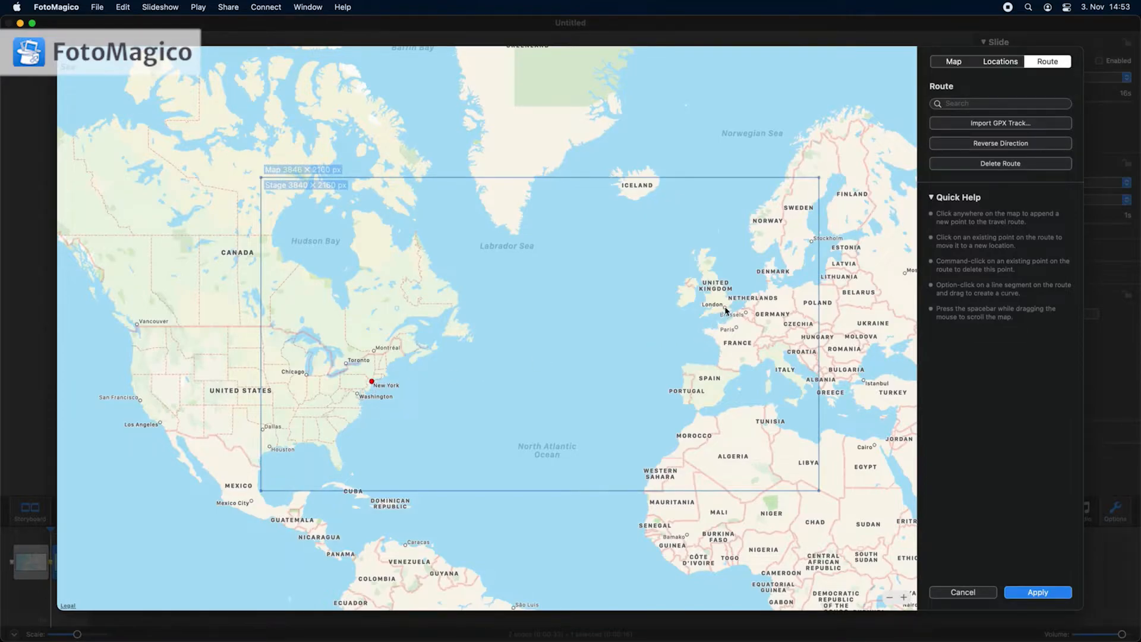
left_click(727, 307)
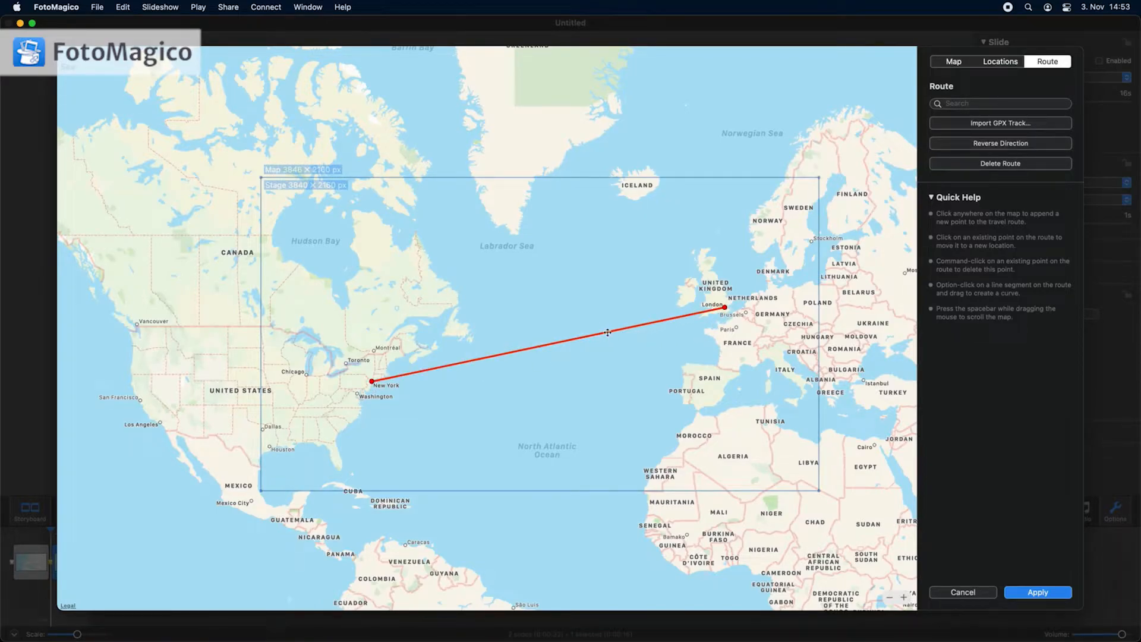
left_click_drag(607, 333, 593, 299)
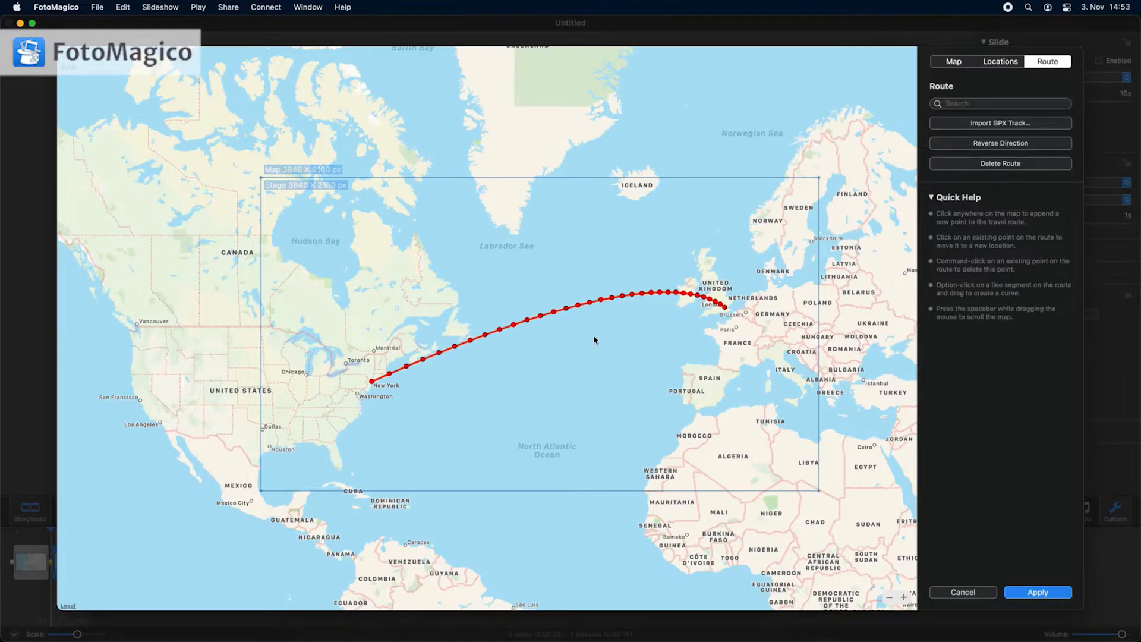
left_click(122, 7)
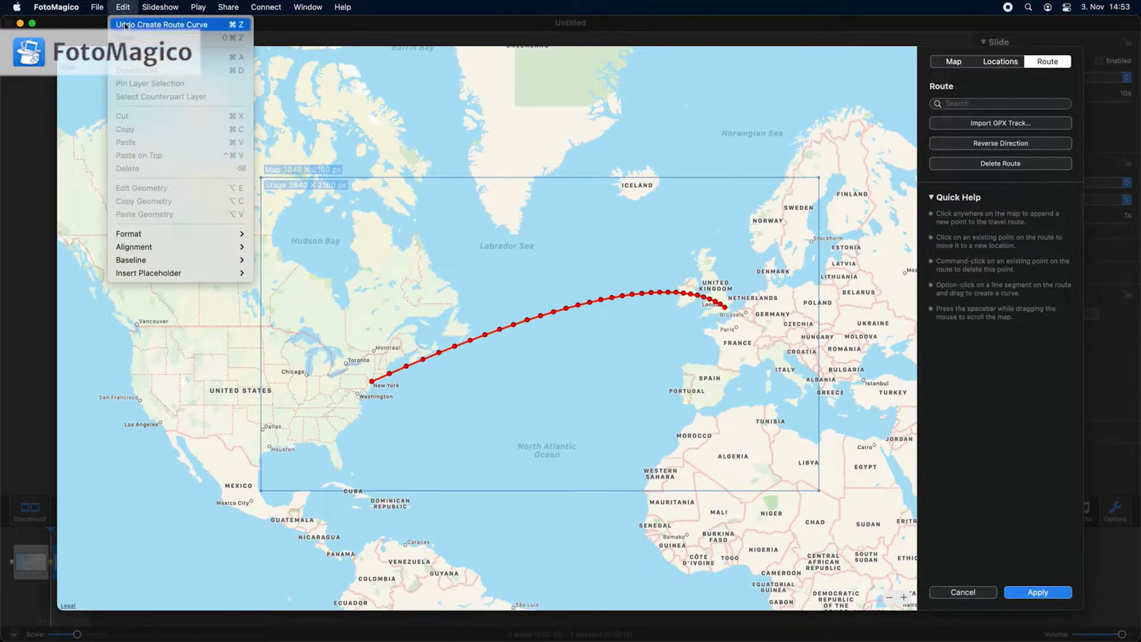
left_click(168, 24)
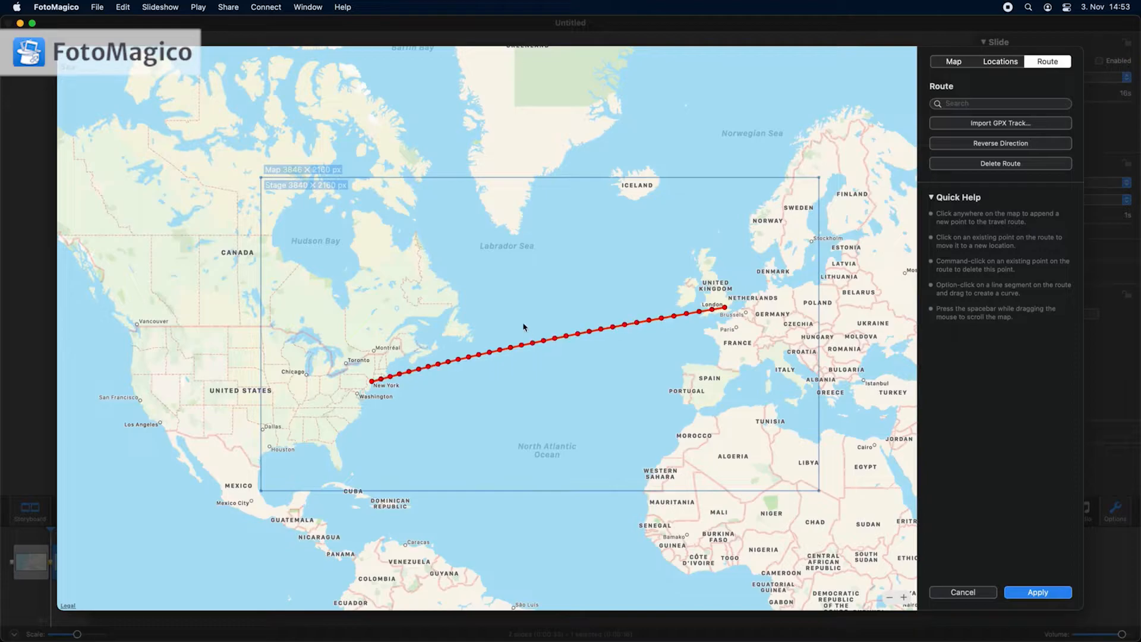
left_click_drag(523, 327, 523, 280)
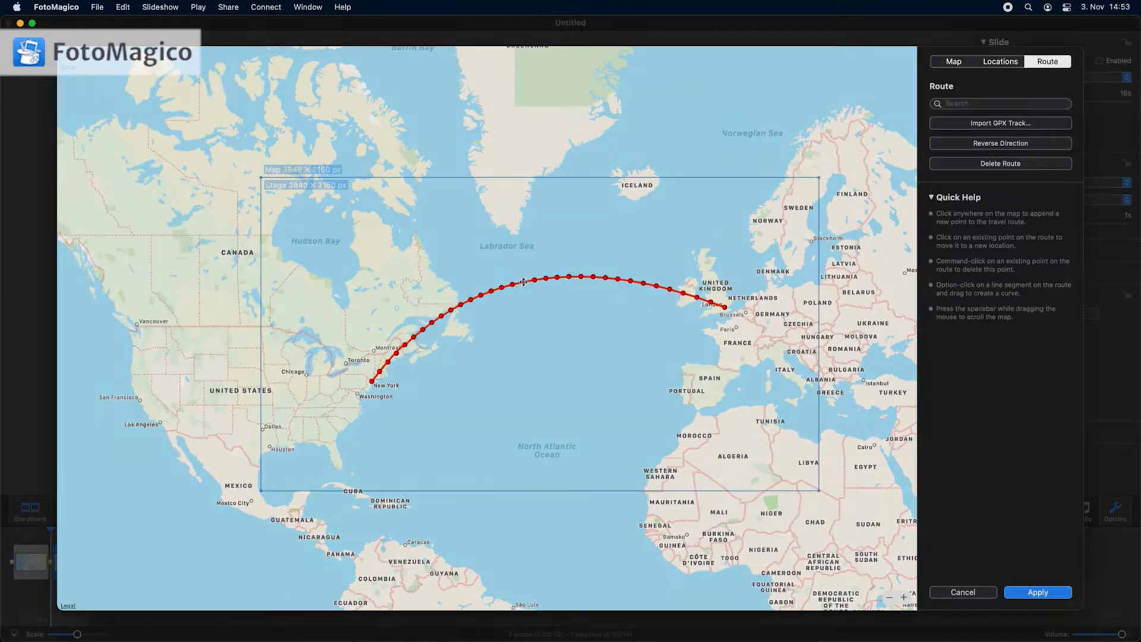
left_click(1038, 592)
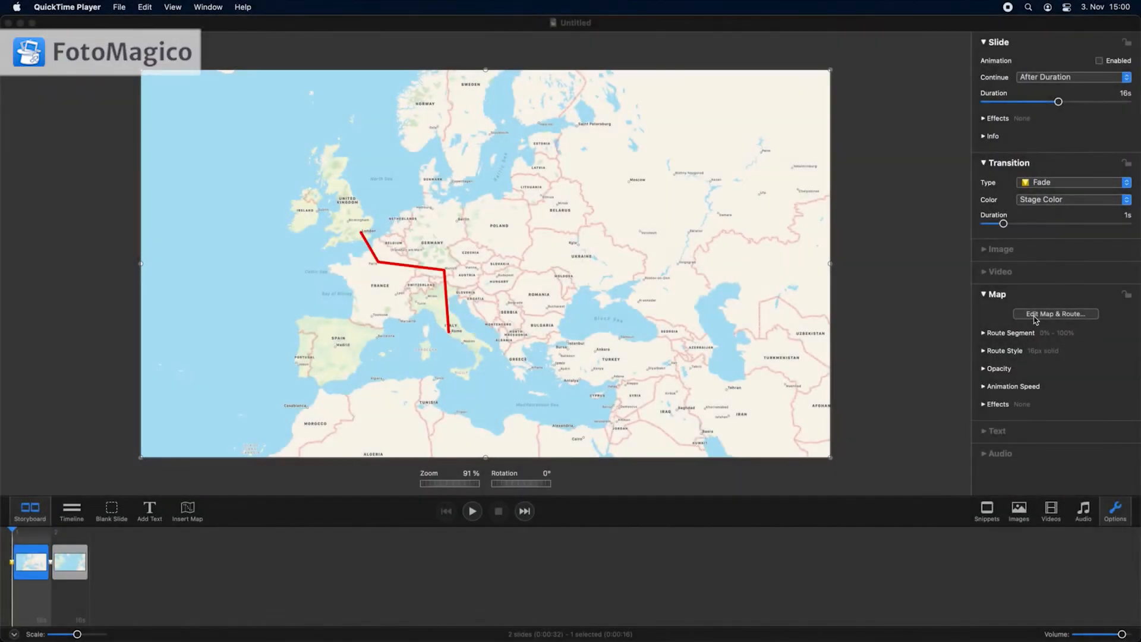
- In the route editor, mark the Rome point as a waypoint and apply the route
left_click(1055, 314)
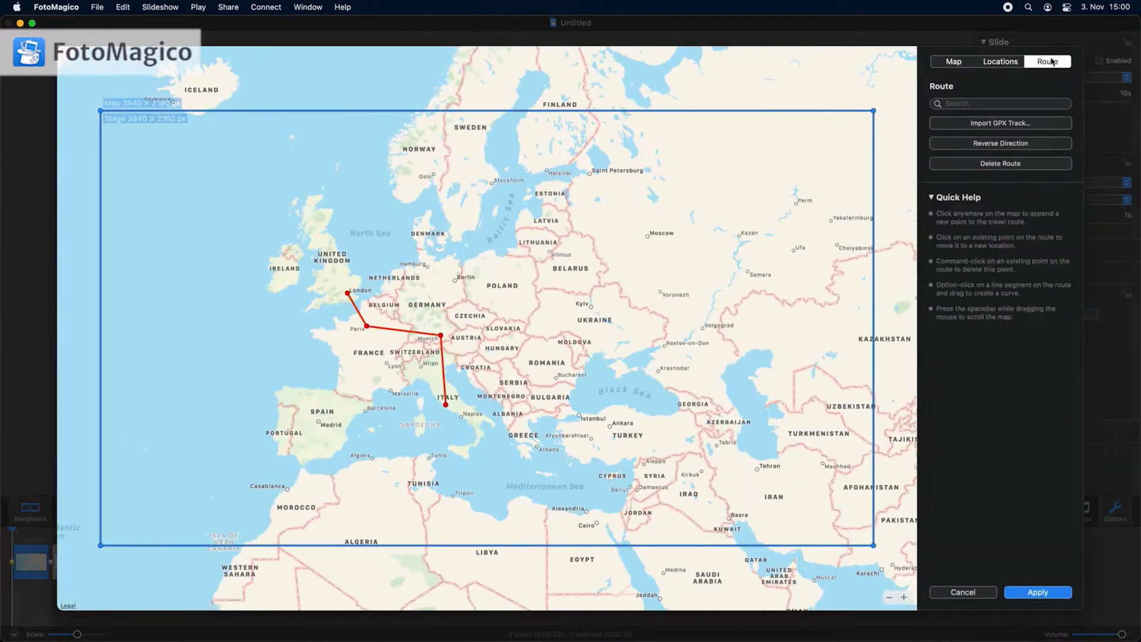
left_click(344, 309)
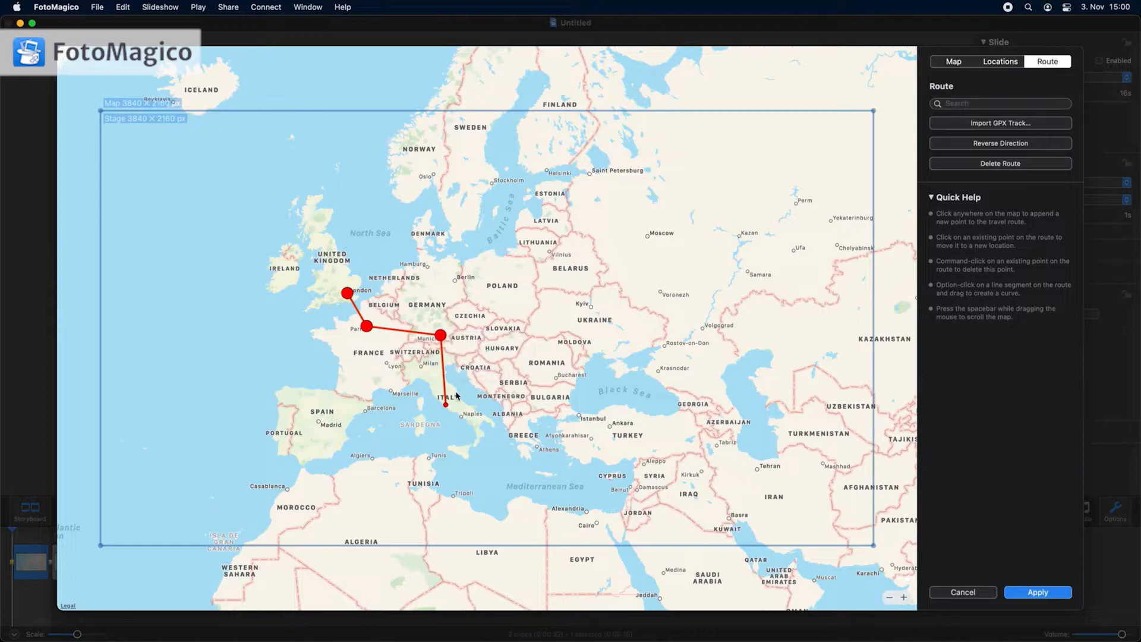
left_click(1038, 592)
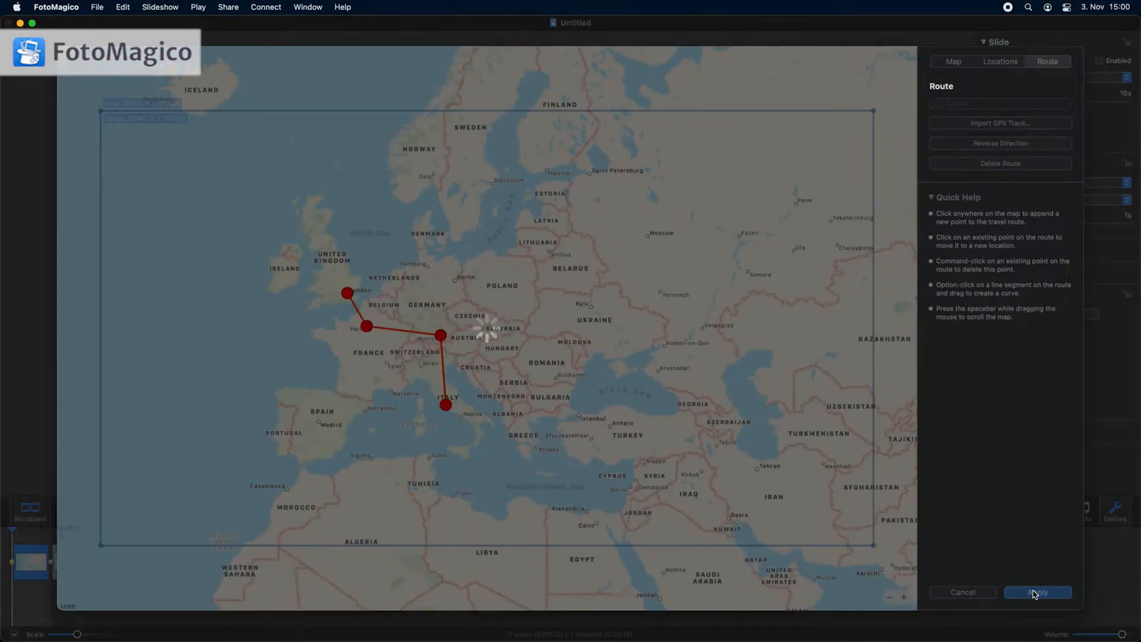
left_click(1038, 592)
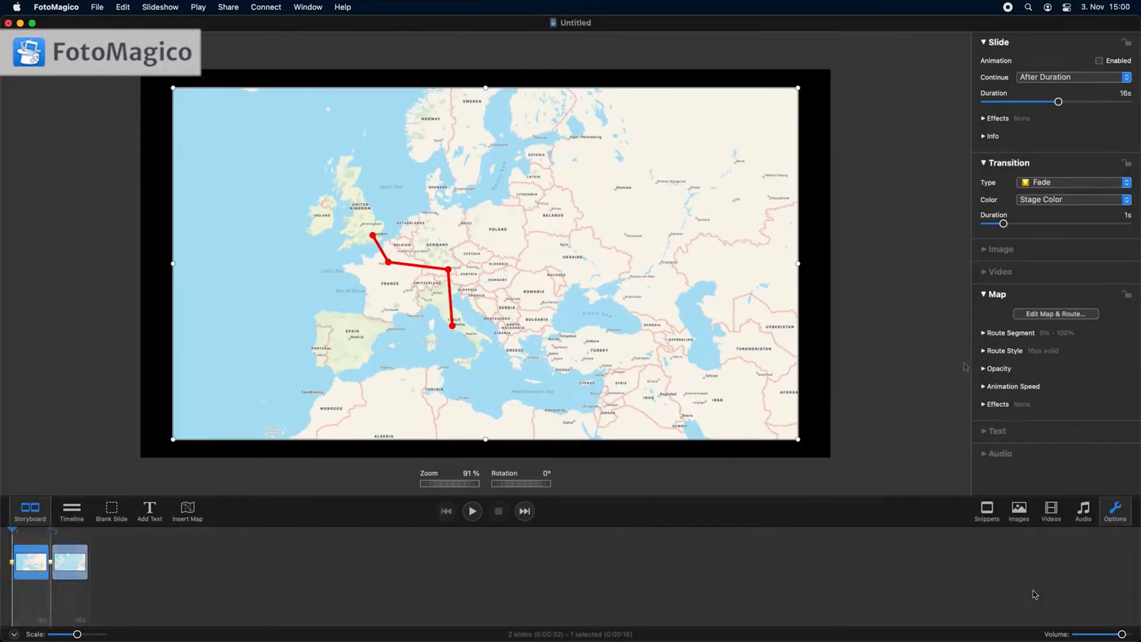
- Under Route Style, widen the route line from 16px to 17px
left_click(984, 351)
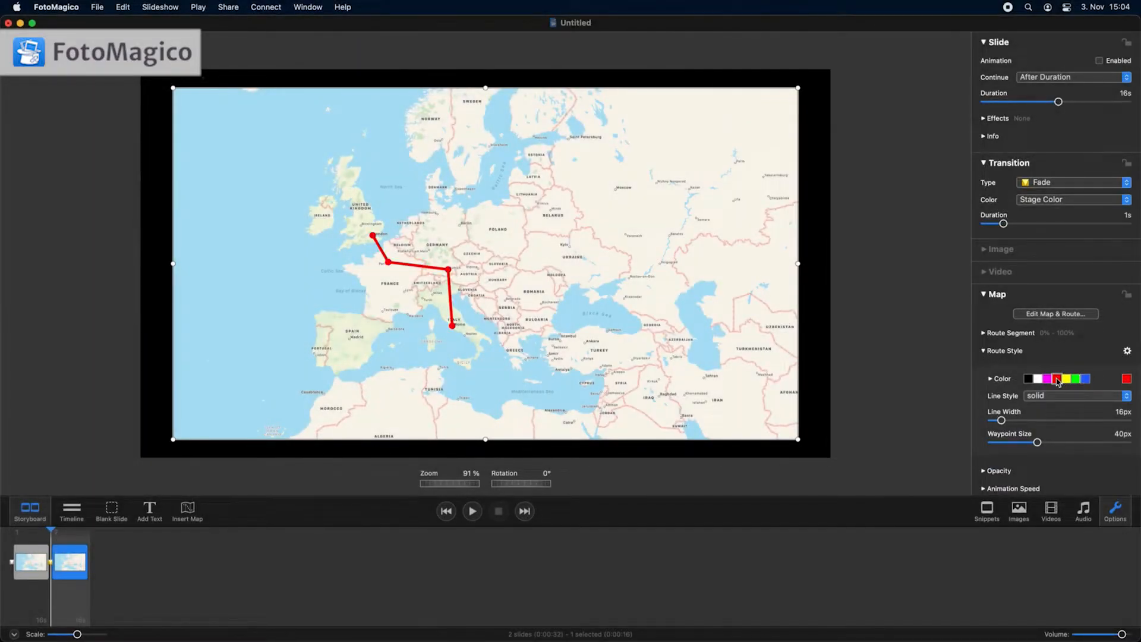
left_click(1077, 395)
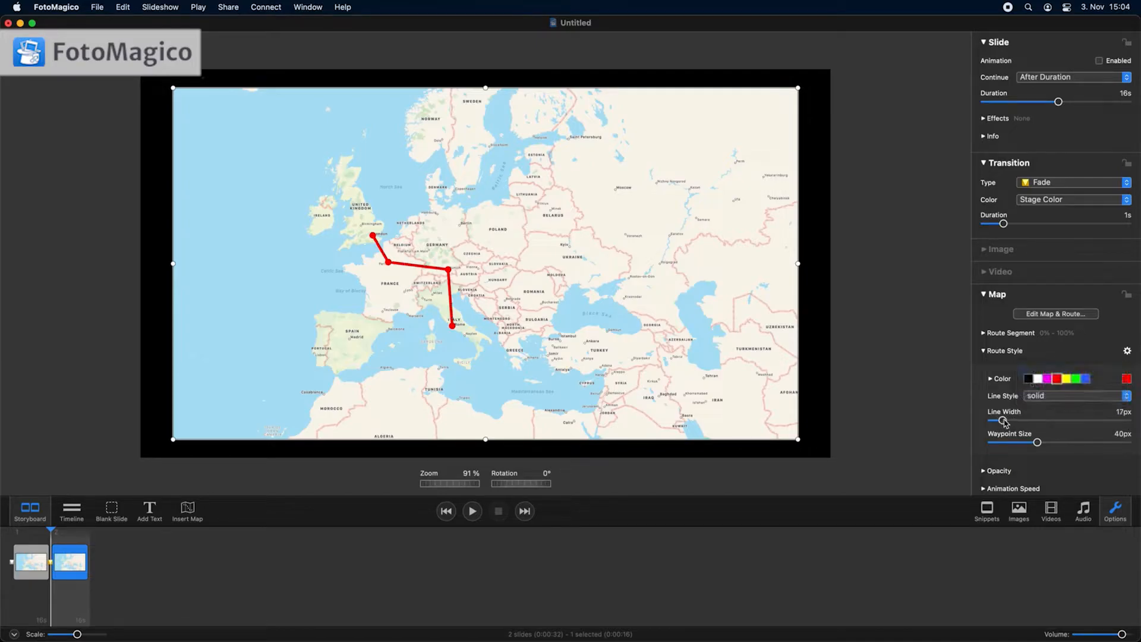
left_click_drag(1038, 442, 1051, 441)
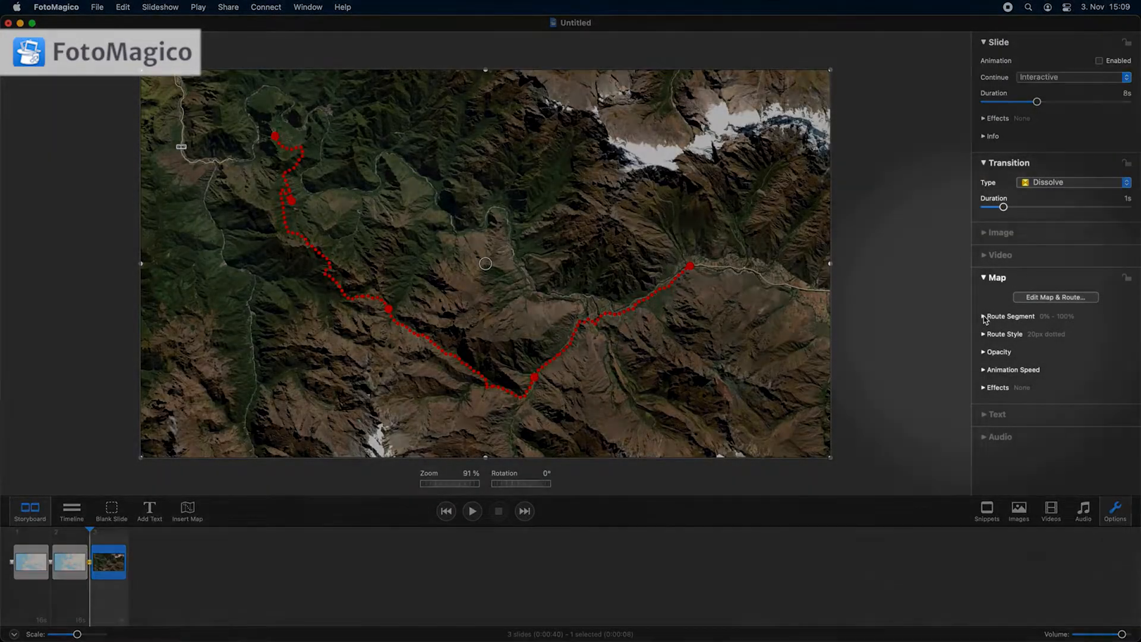
- Trim the route segment to start at 29% and end at 58%, showing the earlier part faintly
left_click(984, 316)
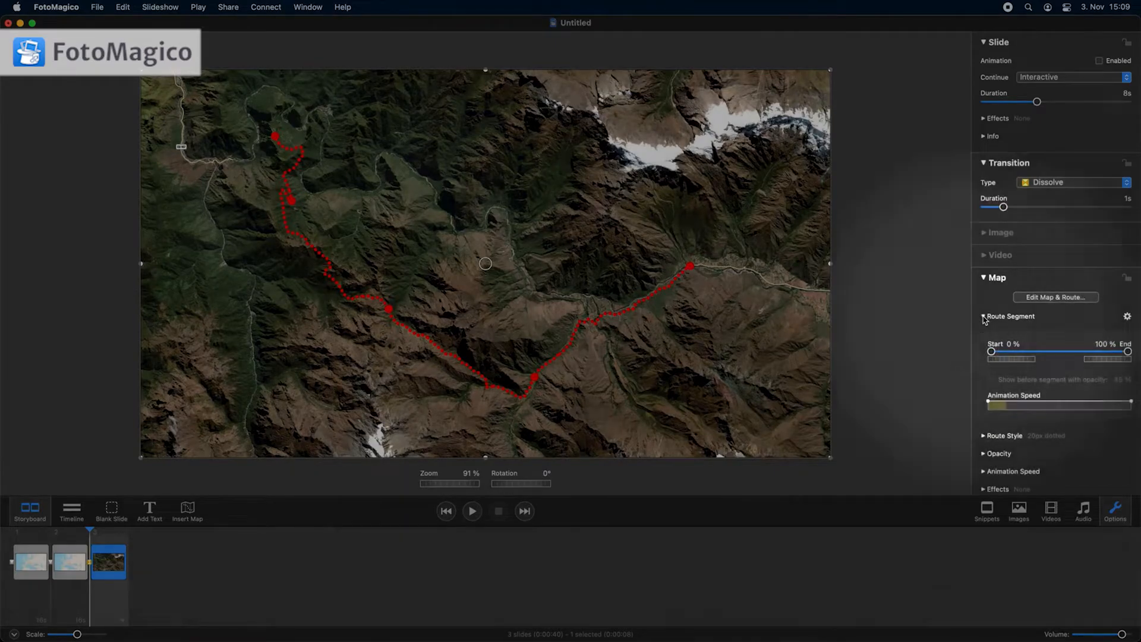
left_click_drag(991, 352, 996, 351)
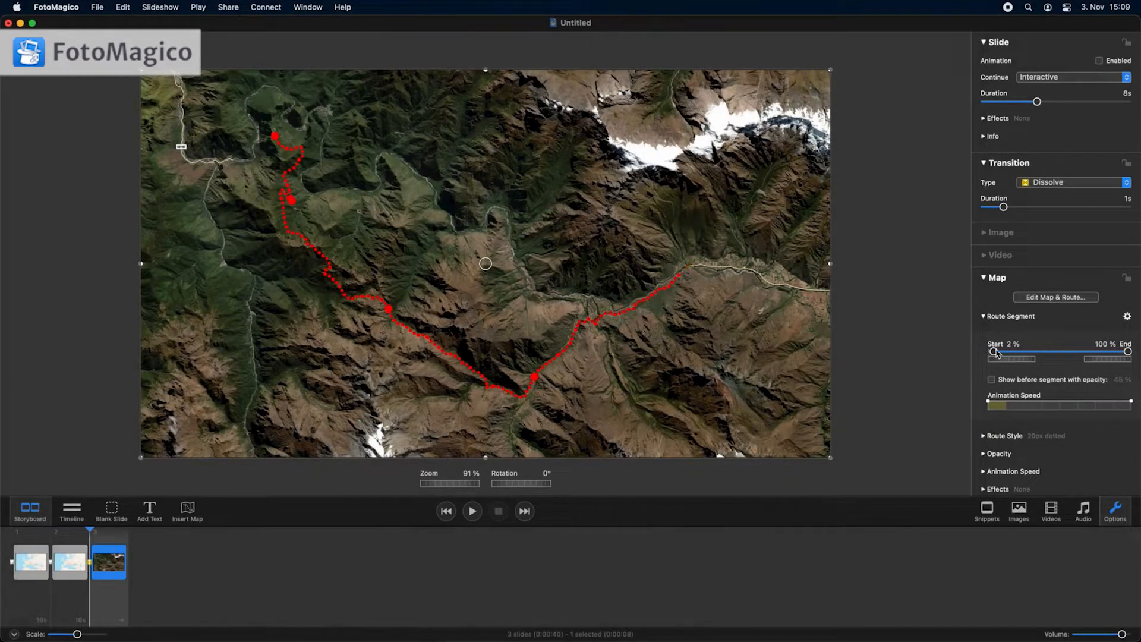
left_click_drag(995, 351, 1031, 352)
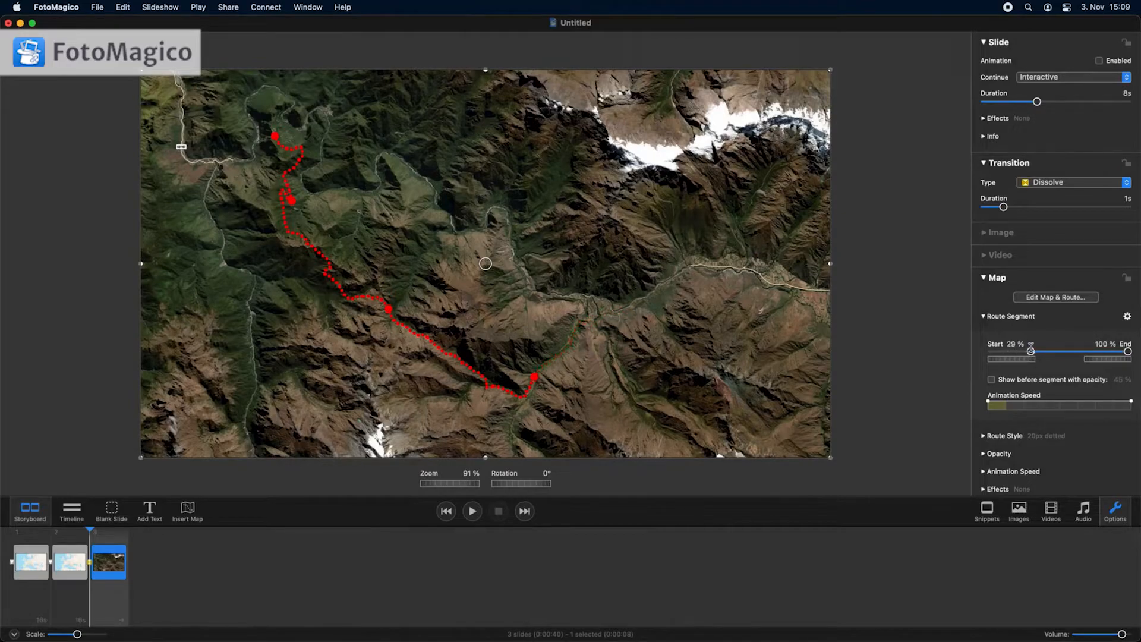
left_click_drag(1129, 352, 1128, 351)
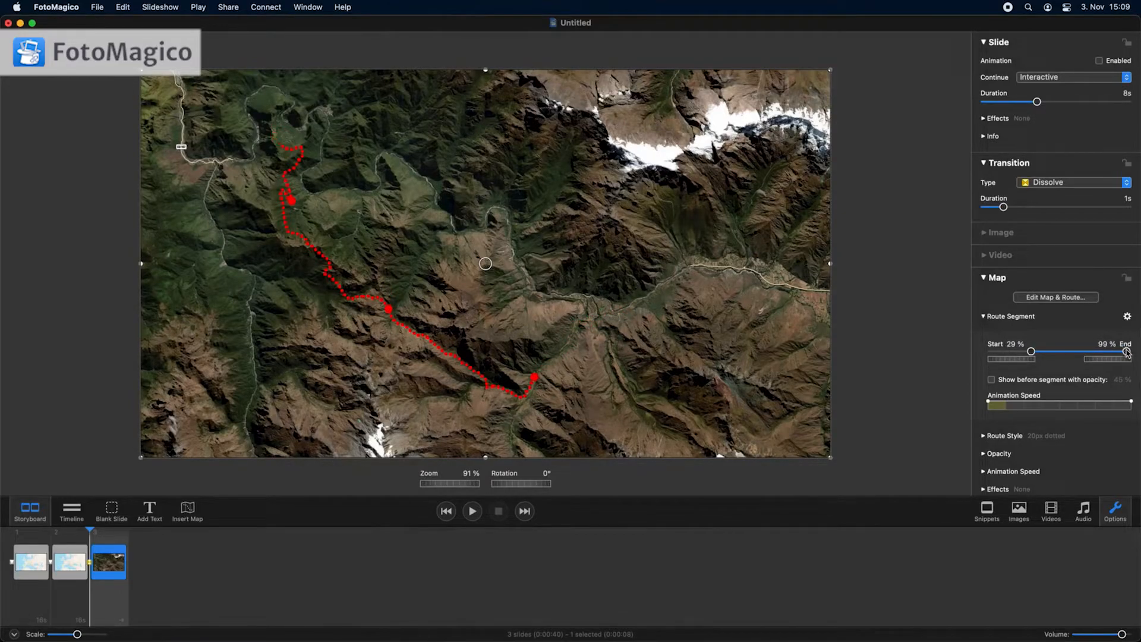
left_click_drag(1127, 352, 1090, 351)
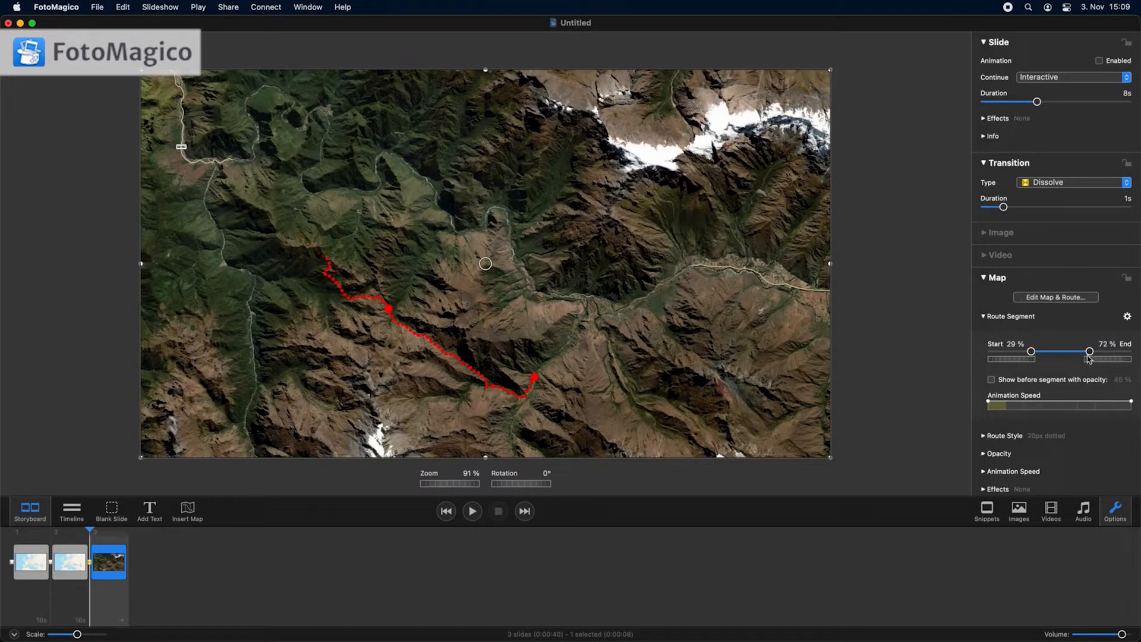
left_click_drag(1090, 351, 1070, 351)
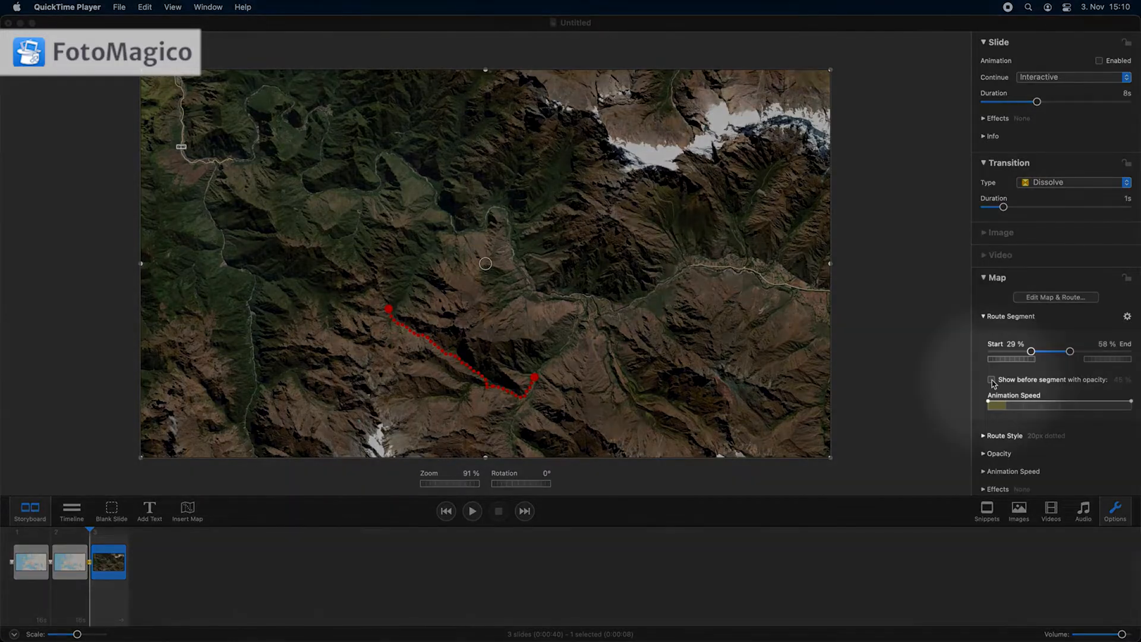
left_click(991, 380)
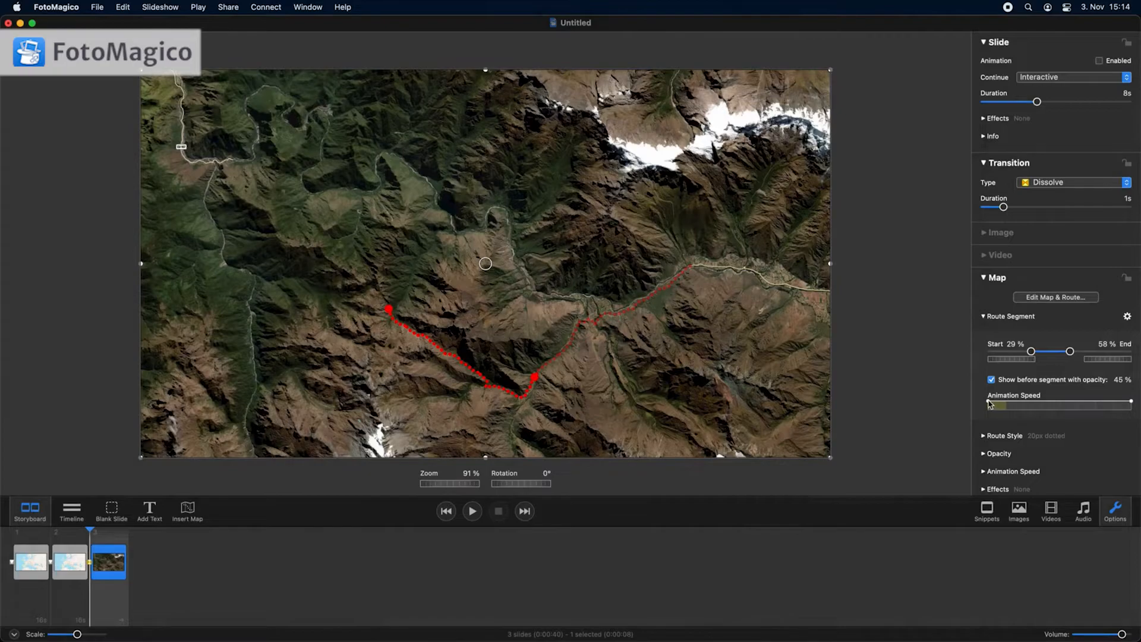
- Reshape the route Animation Speed curve and play the slide to preview the trek
left_click_drag(996, 404, 1023, 401)
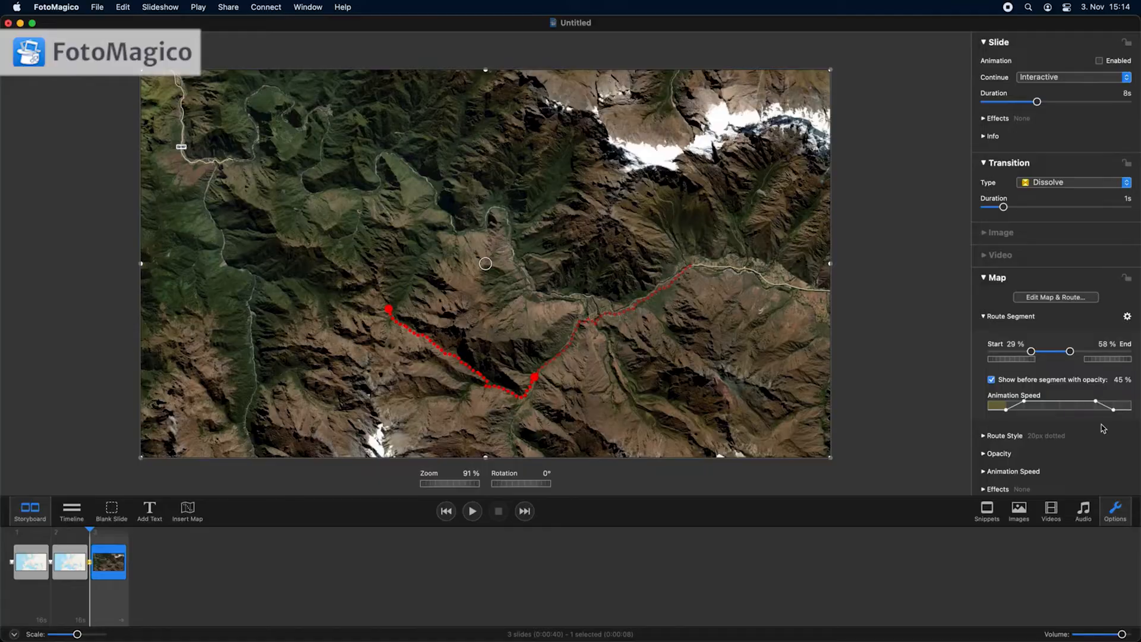
left_click(471, 511)
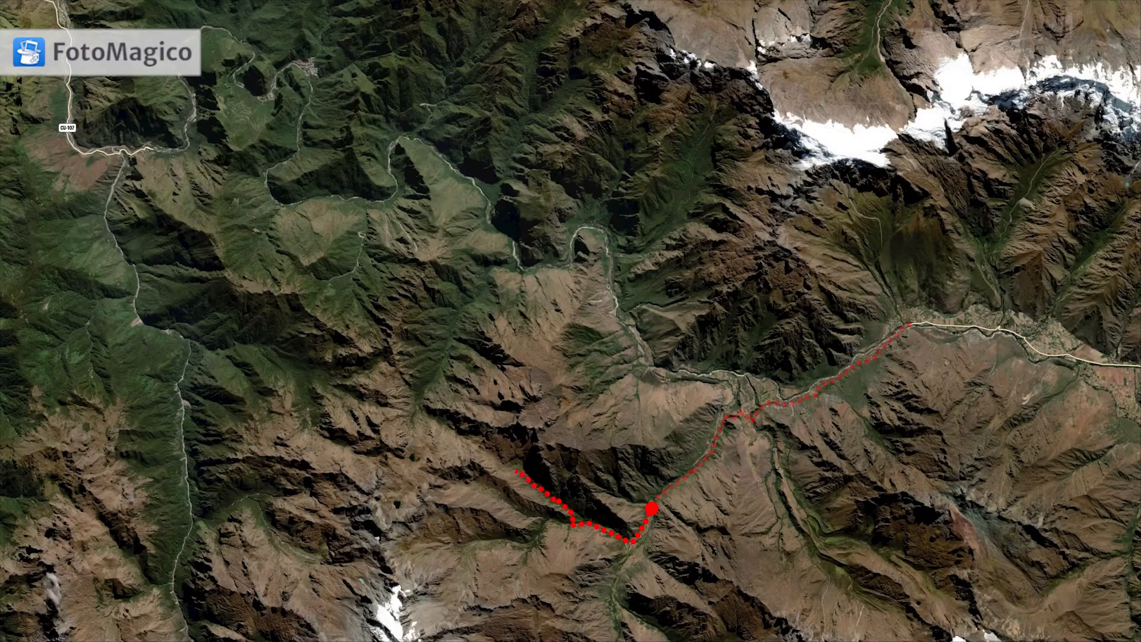